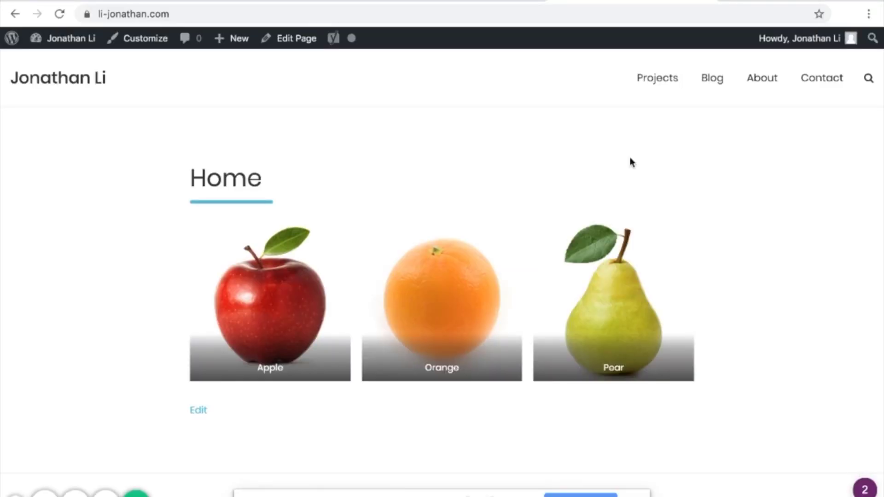
Go to ipxcore.com and reach the client area login from the Account menu
text(ipxcore.com)
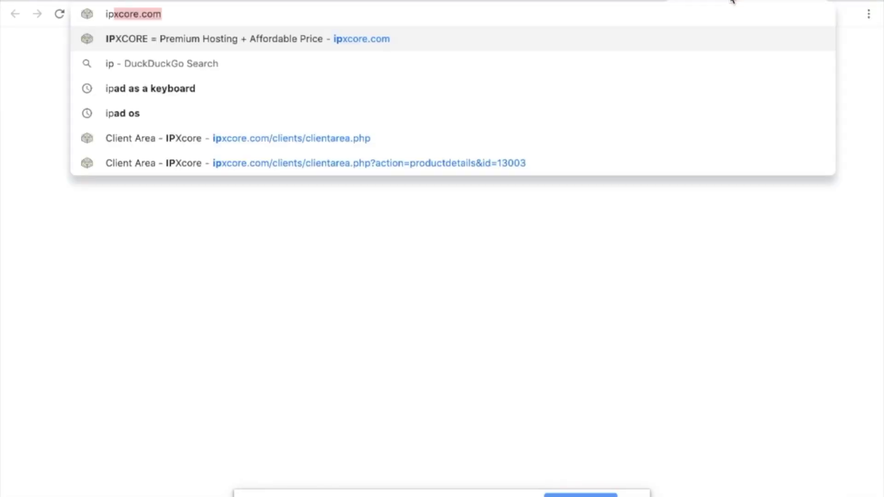
click(243, 38)
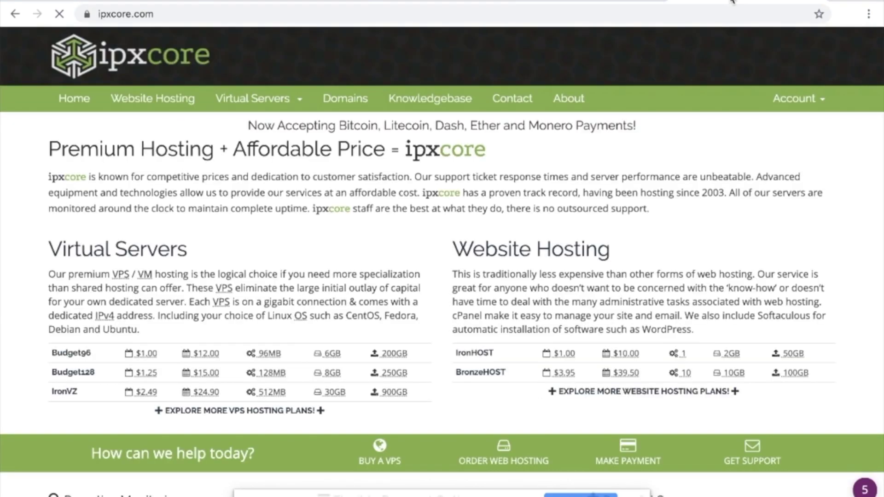
mouse_move(797, 98)
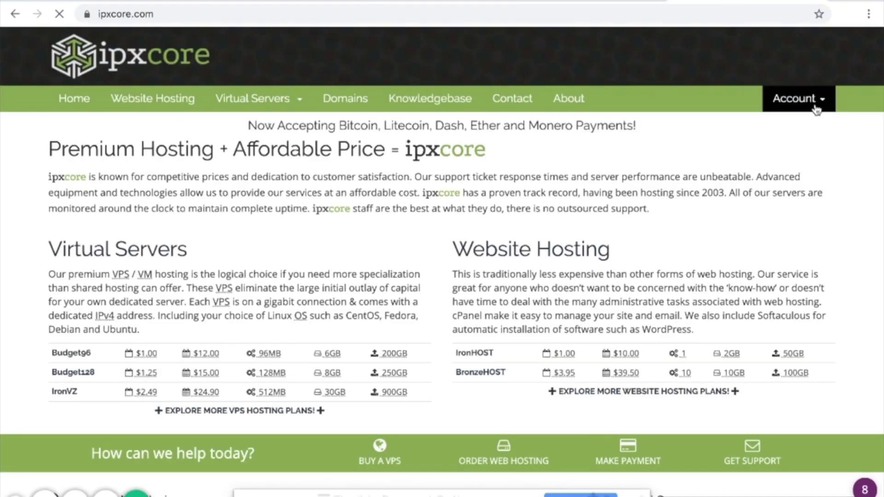
click(796, 98)
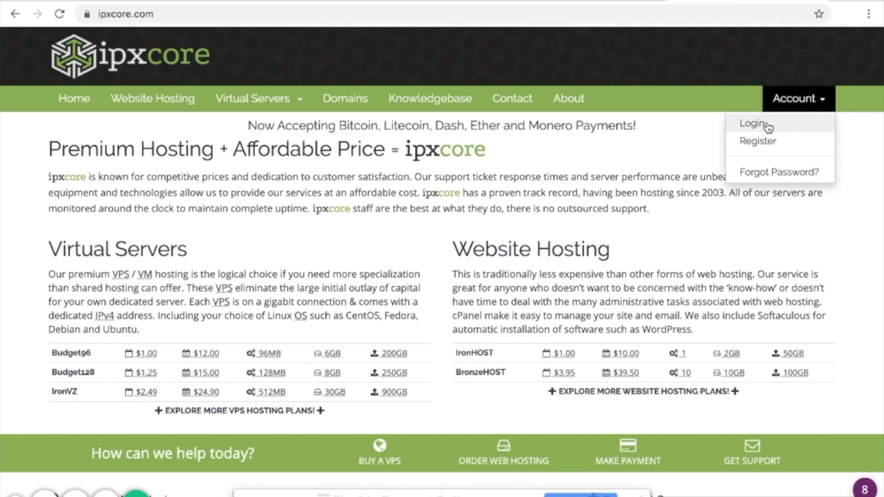
click(752, 123)
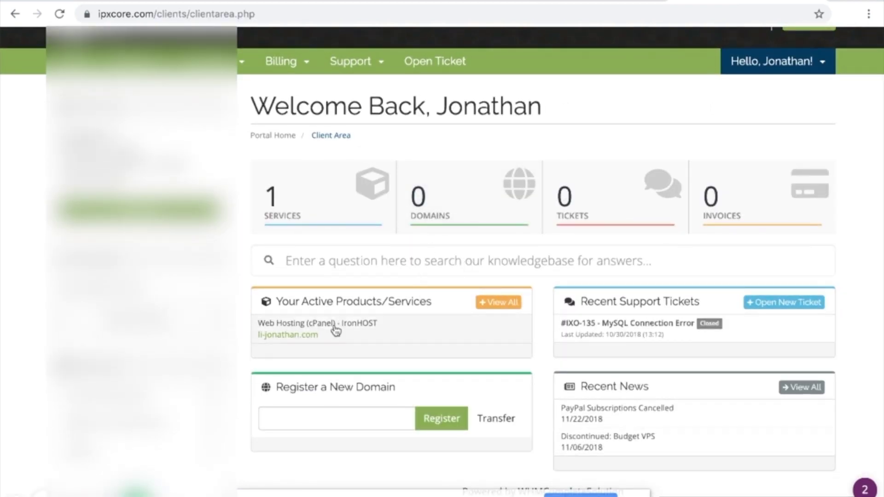
Open the li-jonathan.com hosting service and launch its File Manager
click(287, 334)
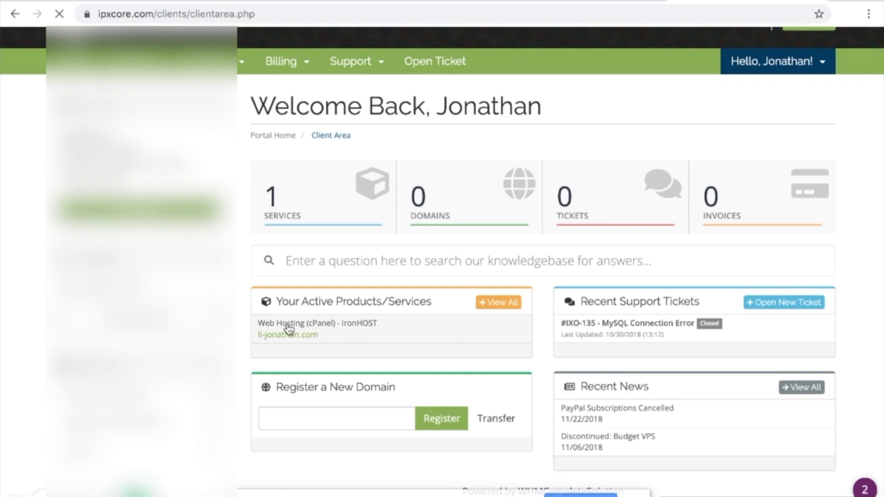
click(287, 334)
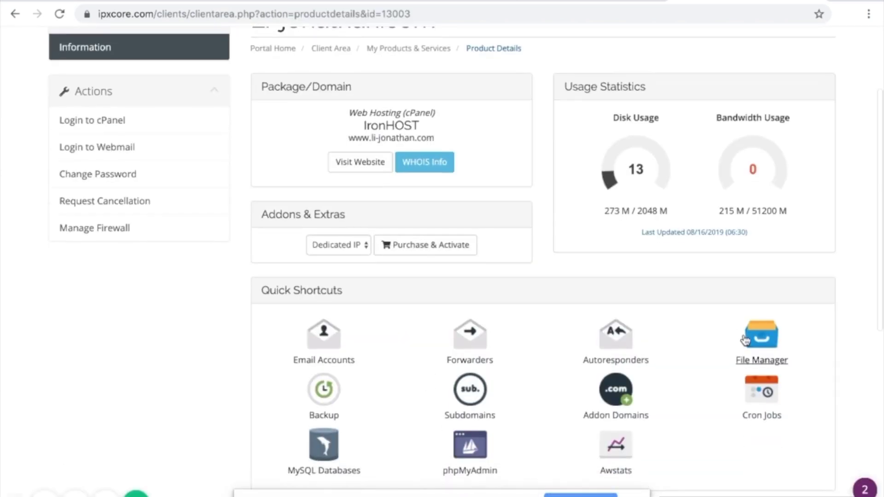
click(760, 335)
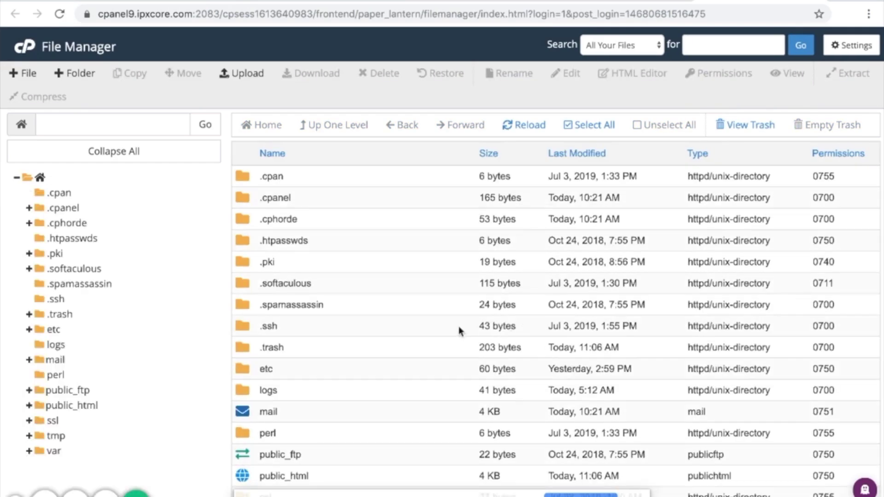
Open the public_html folder and select wp-config.php
scroll(down, 3)
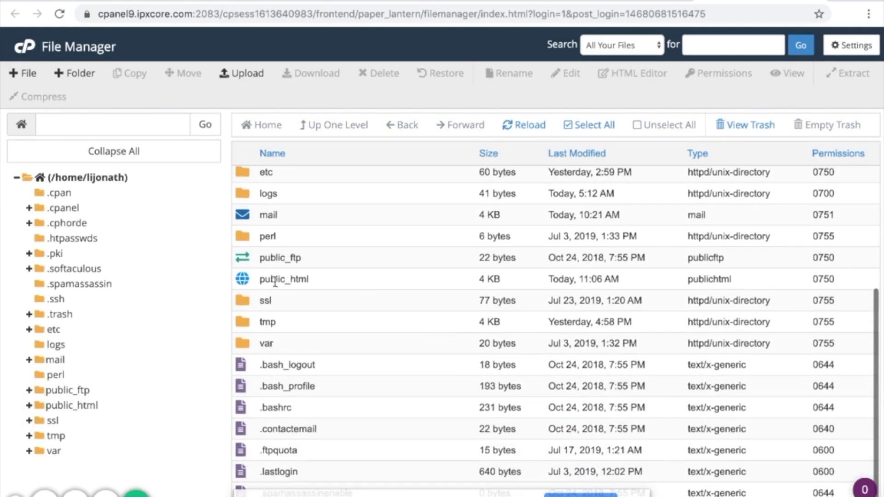
click(284, 279)
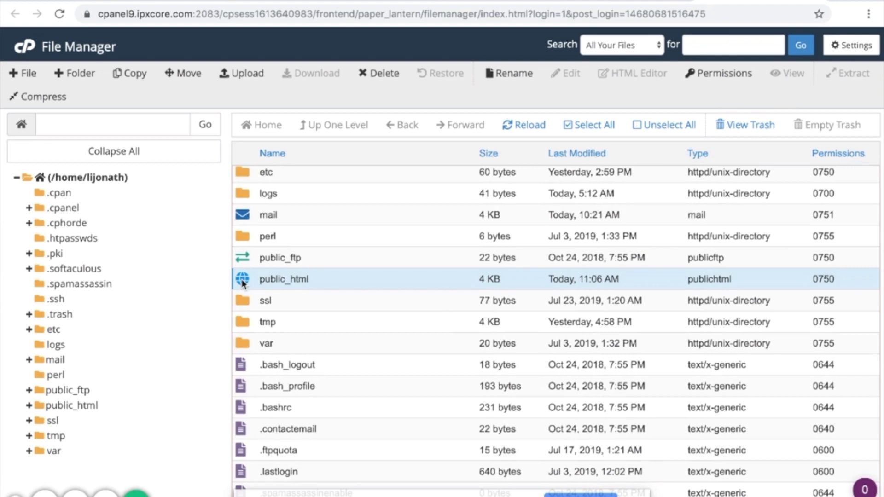
double_click(284, 279)
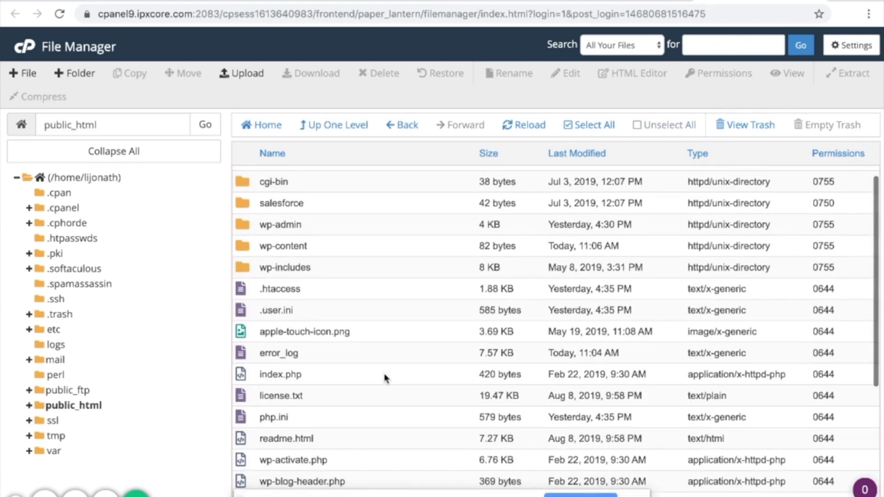
scroll(down, 3)
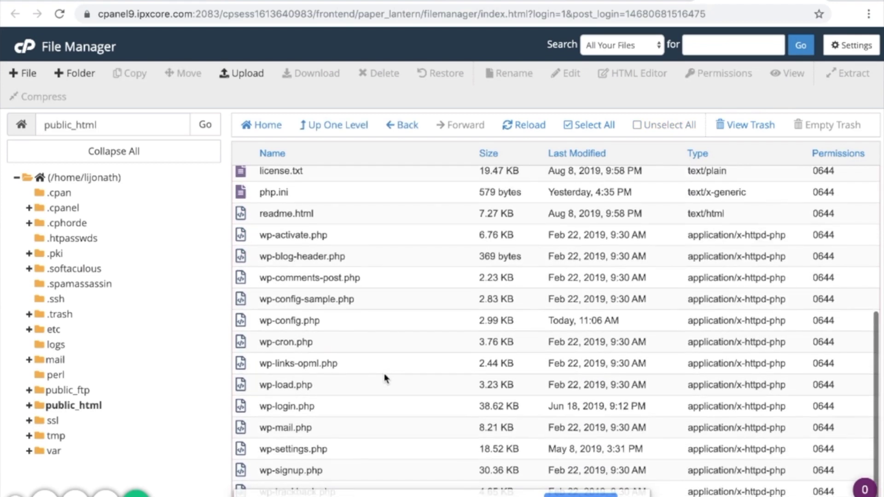
click(289, 320)
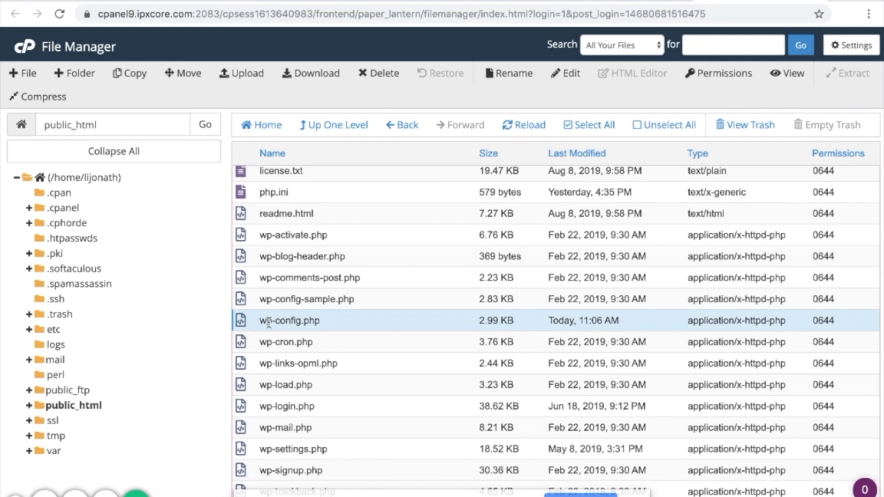
mouse_move(348, 336)
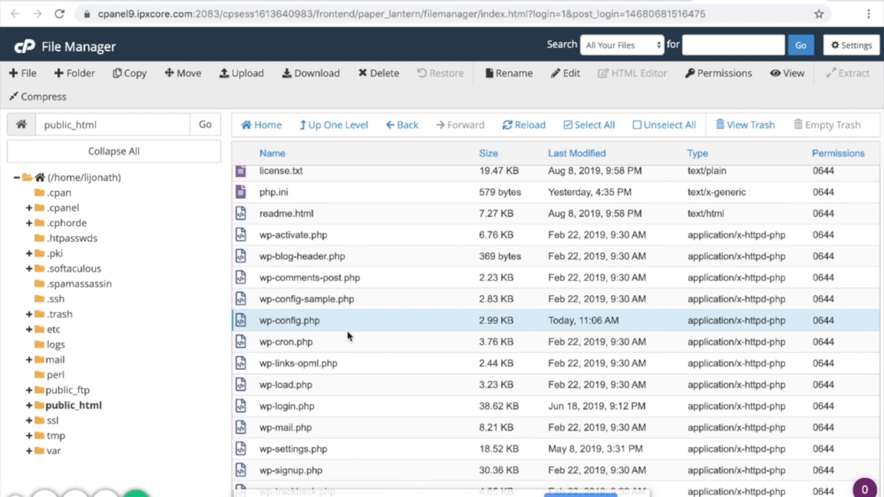
mouse_move(565, 73)
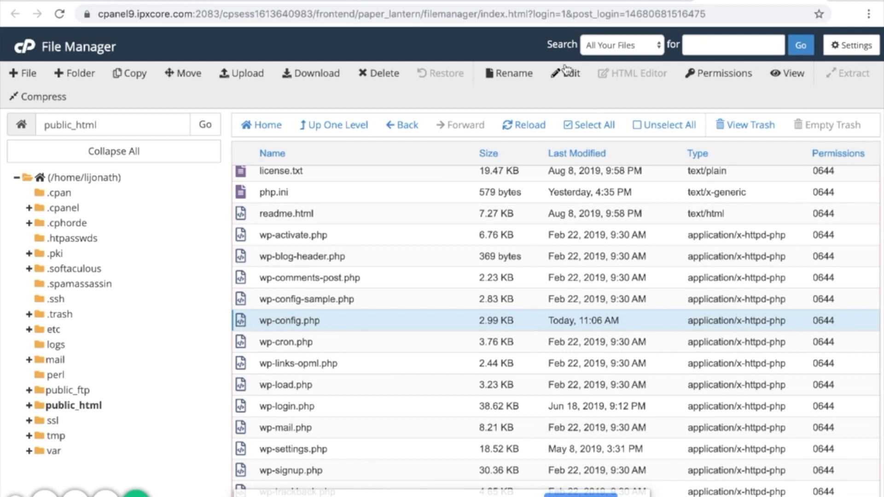
Open wp-config.php in the File Manager code editor
click(566, 73)
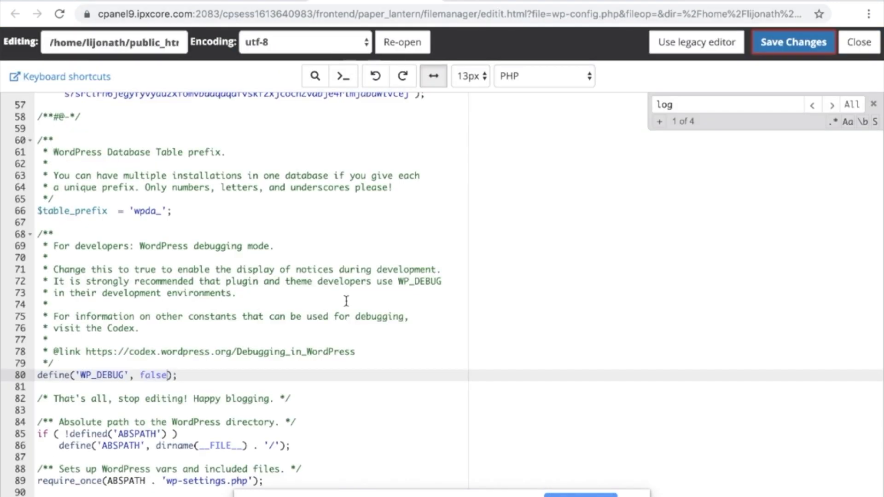
mouse_move(347, 323)
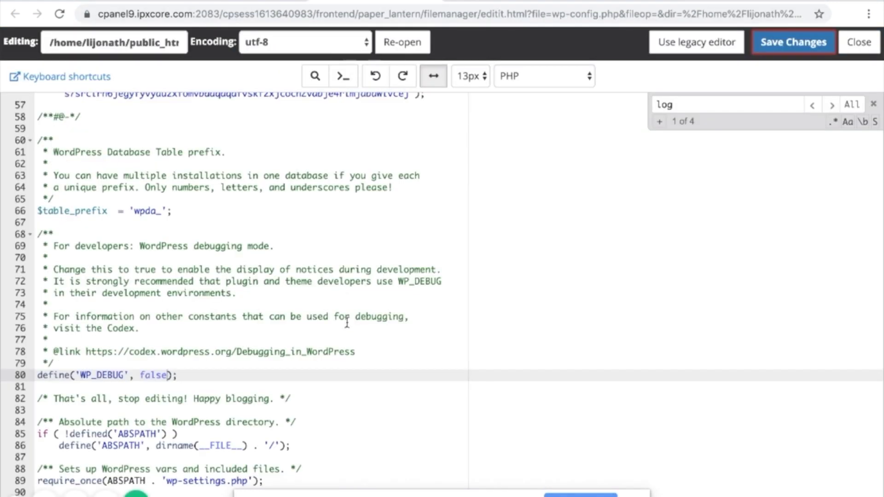
mouse_move(358, 364)
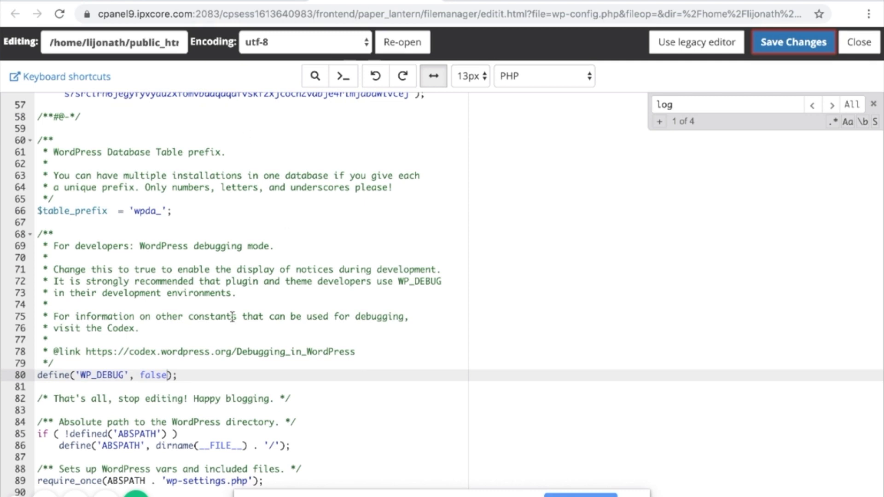
mouse_move(25, 157)
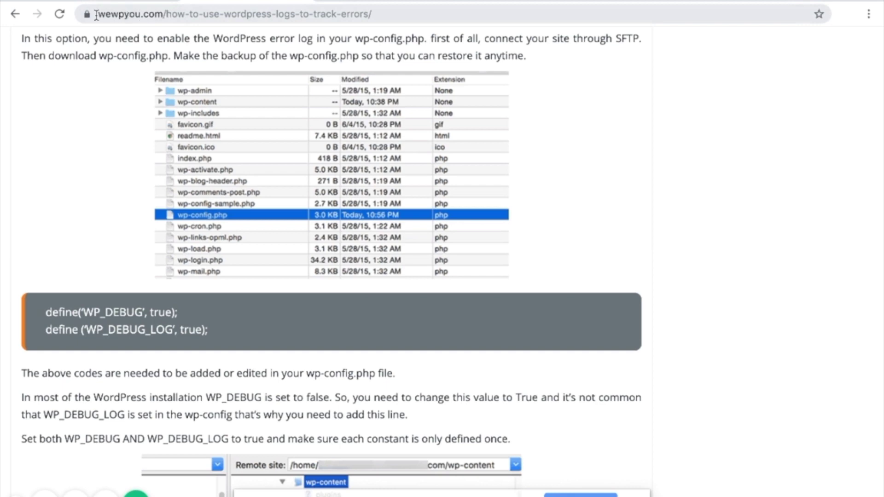
Scroll the WordPress logs article to the WP_DEBUG and WP_DEBUG_LOG define lines
scroll(up, 3)
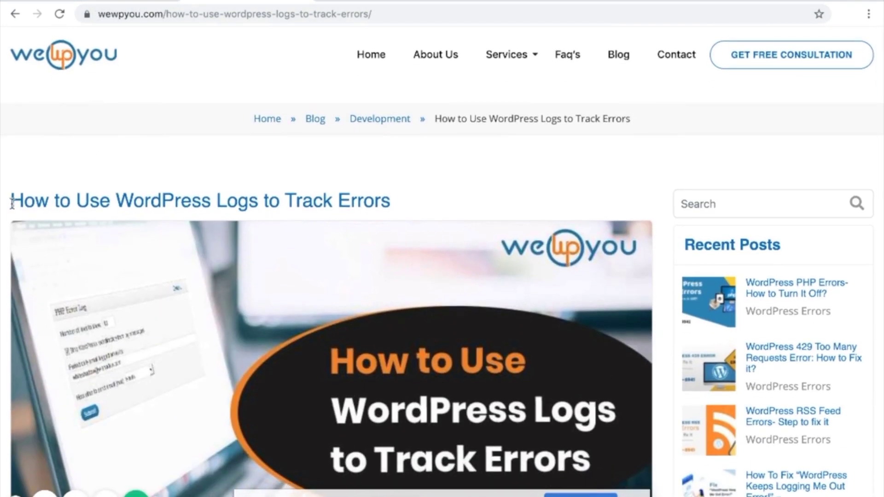
mouse_move(223, 200)
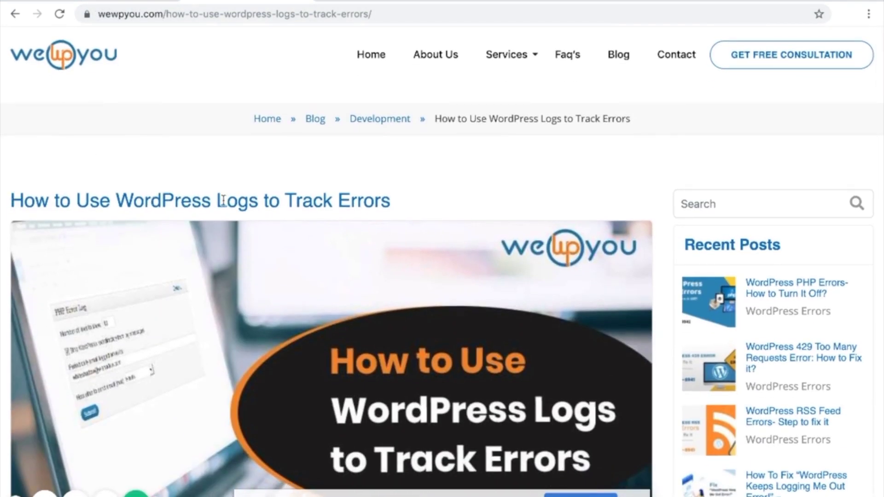
scroll(down, 3)
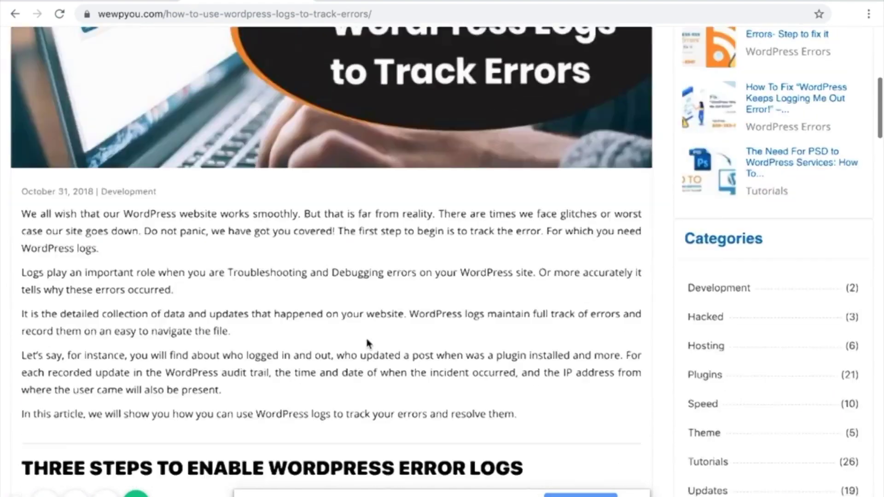
scroll(down, 3)
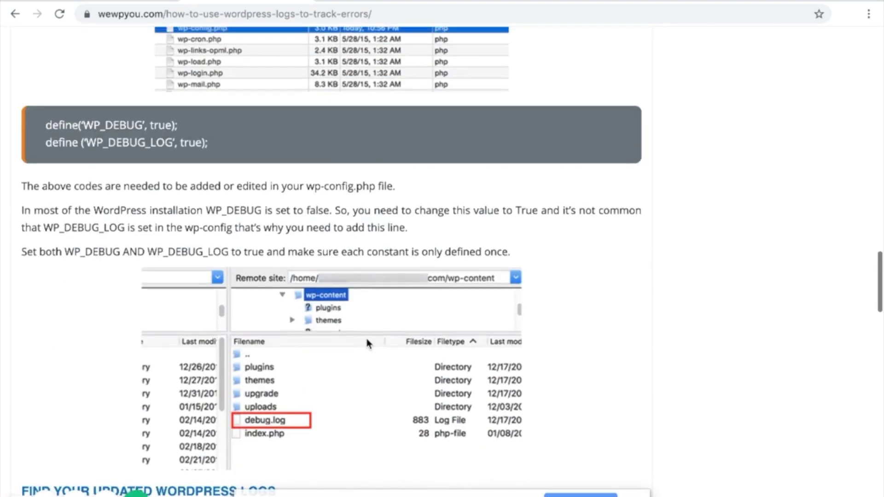
scroll(up, 3)
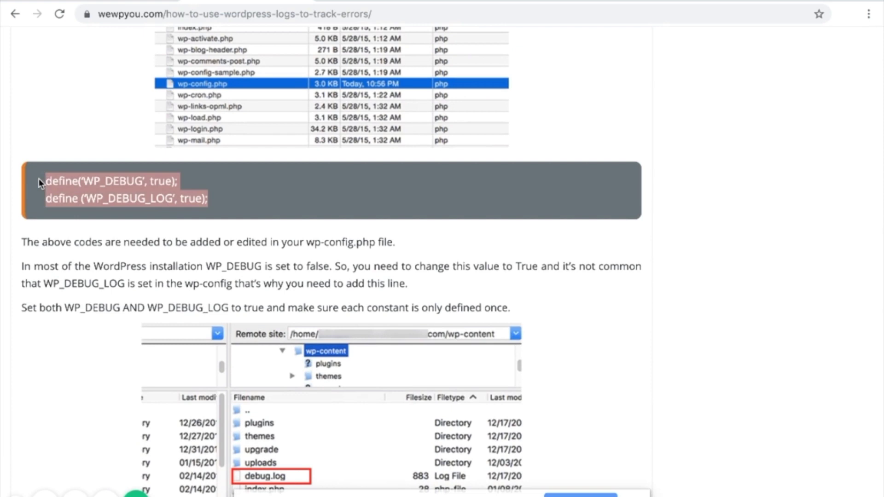
mouse_move(194, 220)
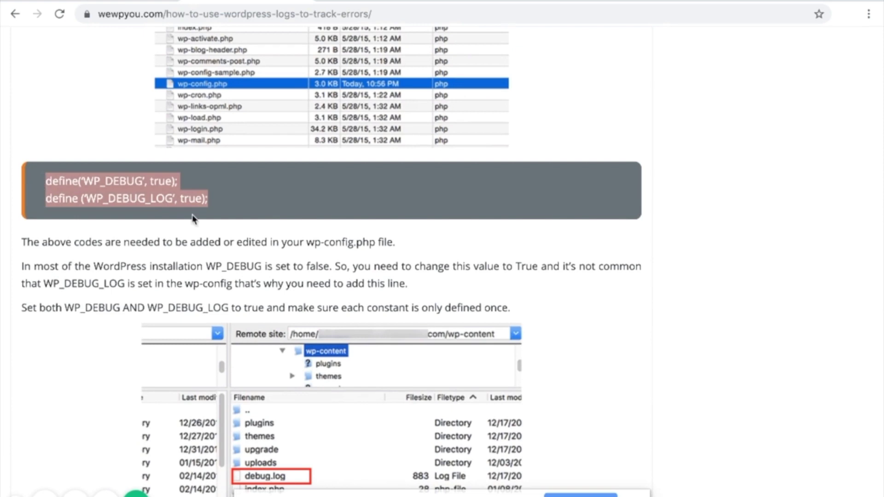
mouse_move(558, 75)
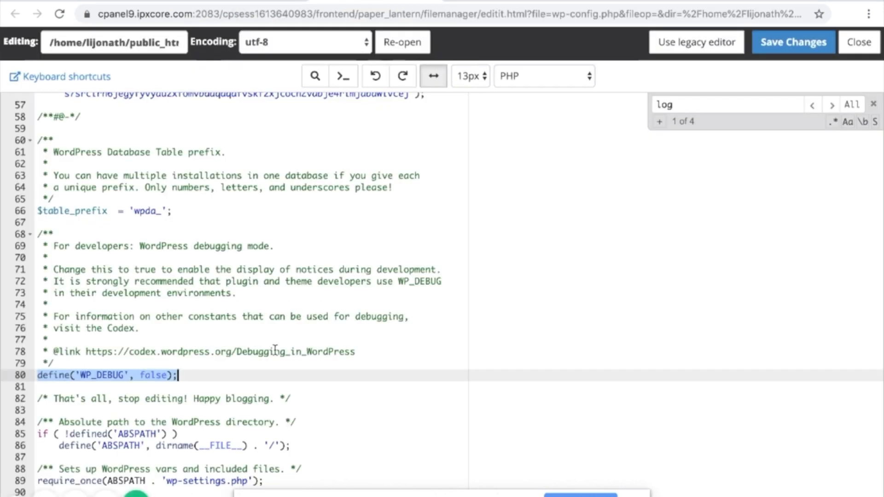
Add define('WP_DEBUG', true); and define('WP_DEBUG_LOG', true); in place of the false line
click(62, 375)
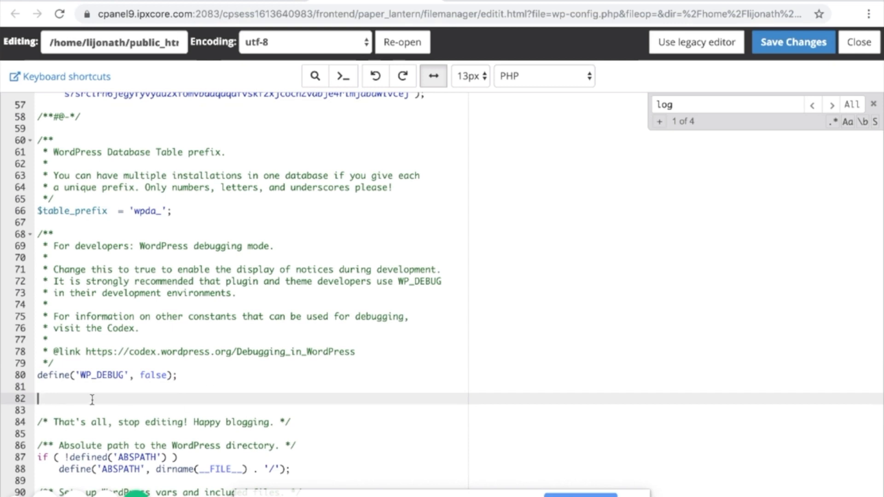
text(define('WP_DEBUG', true);)
click(252, 410)
text(define (‘WP_DEBUG_LOG’, true);)
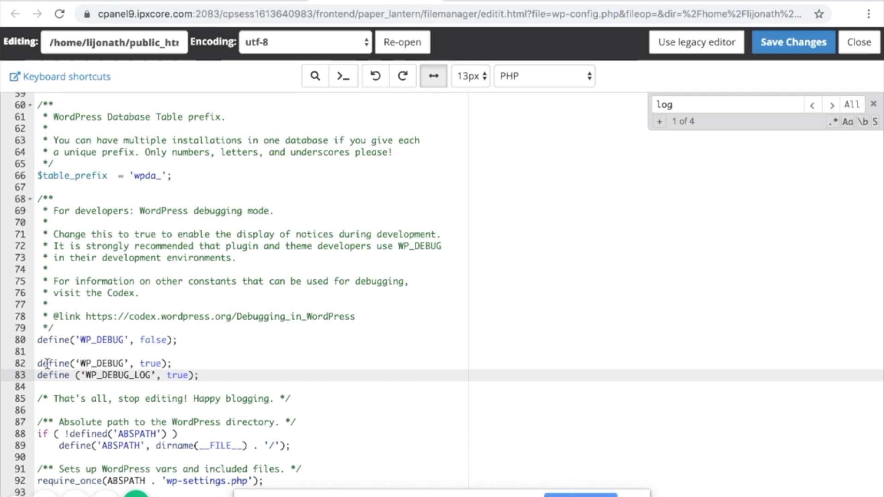
click(175, 339)
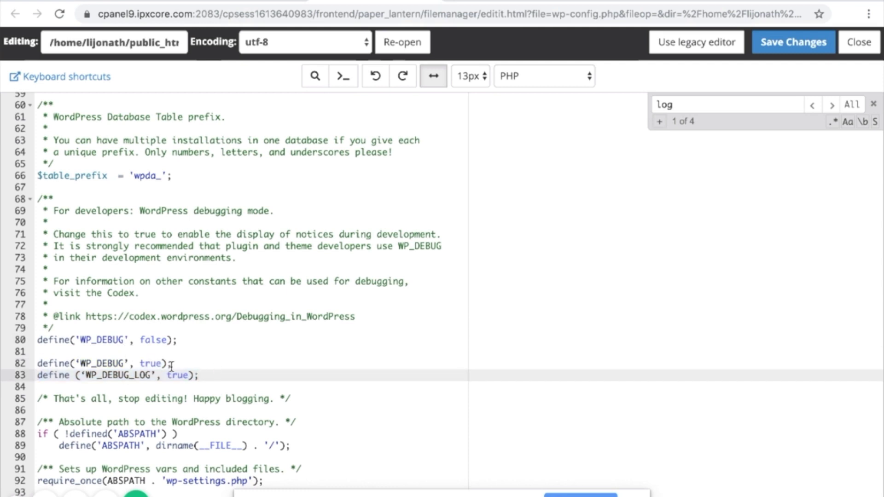
click(164, 364)
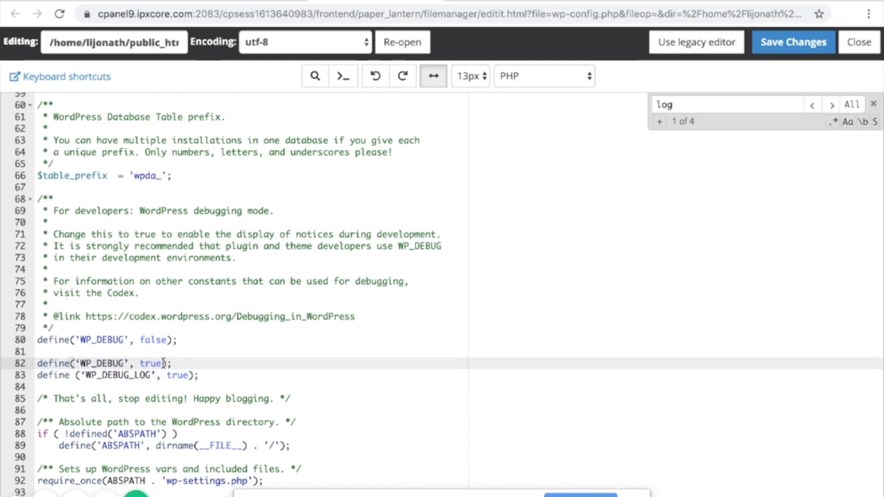
double_click(150, 364)
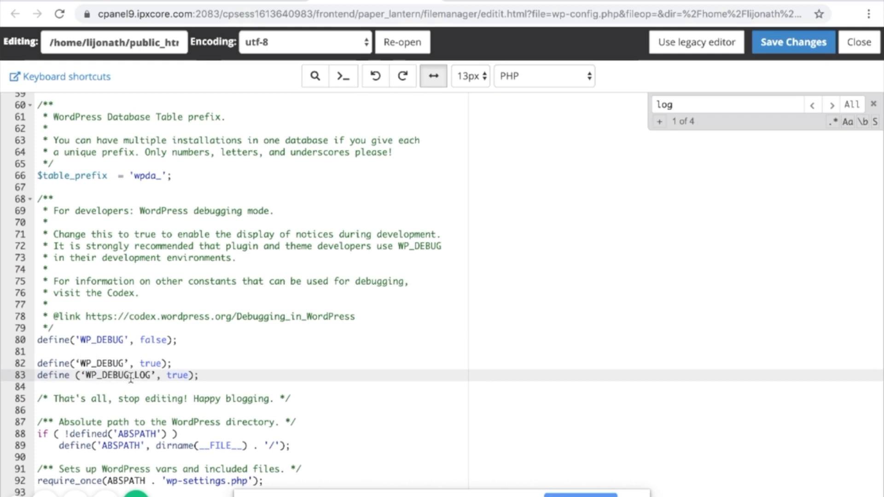
mouse_move(191, 339)
text(d)
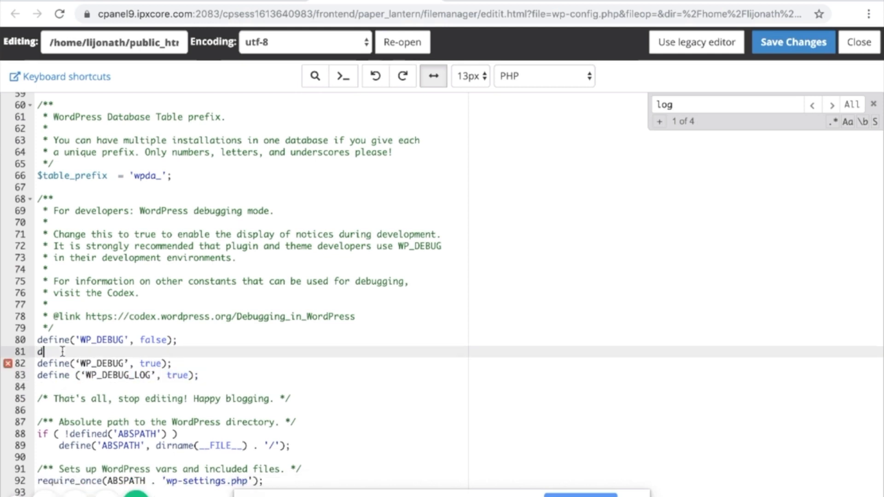
text(efine ('WP_DEBUG_LOG', true);)
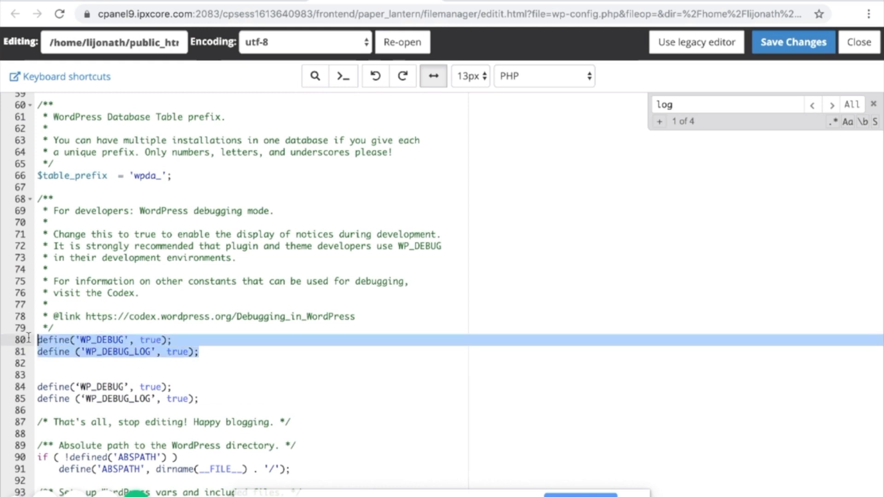
click(831, 105)
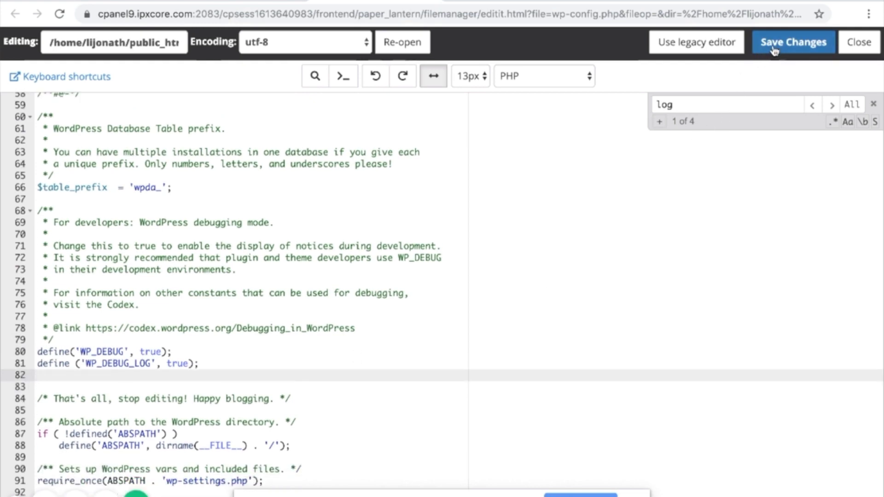
Save wp-config.php, then open the wp-content folder in public_html
click(792, 42)
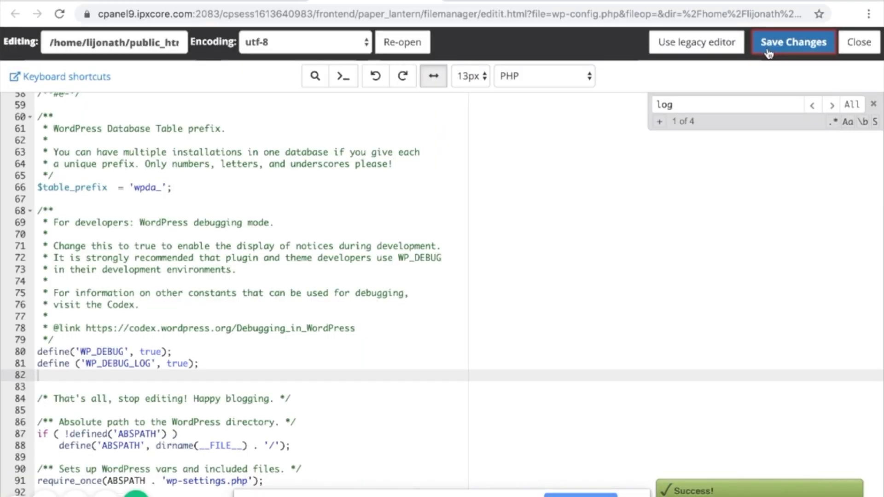
mouse_move(540, 32)
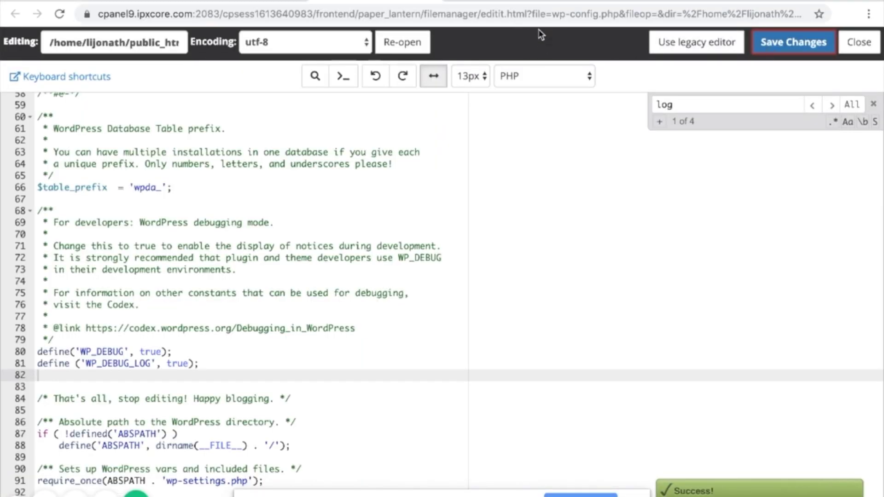
mouse_move(709, 3)
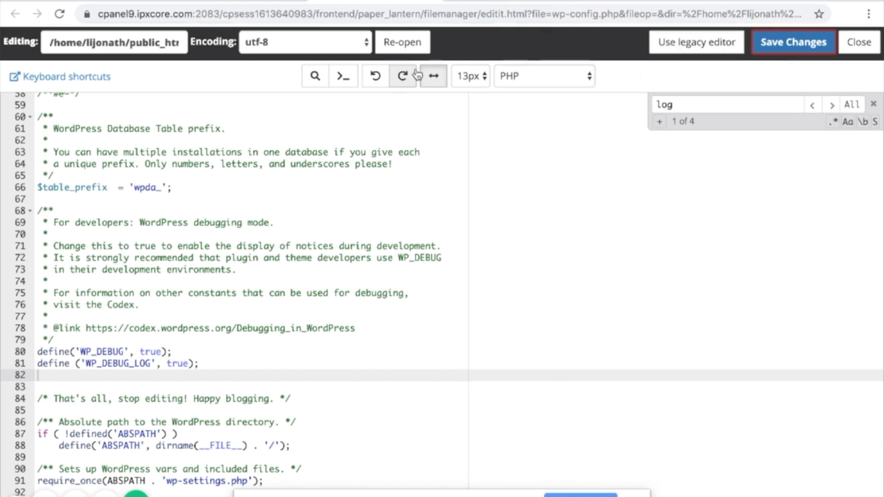
mouse_move(432, 75)
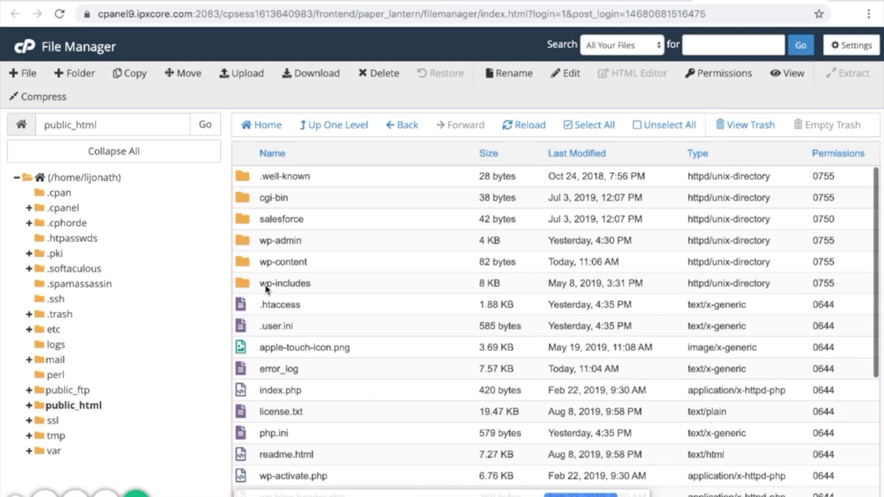
scroll(down, 3)
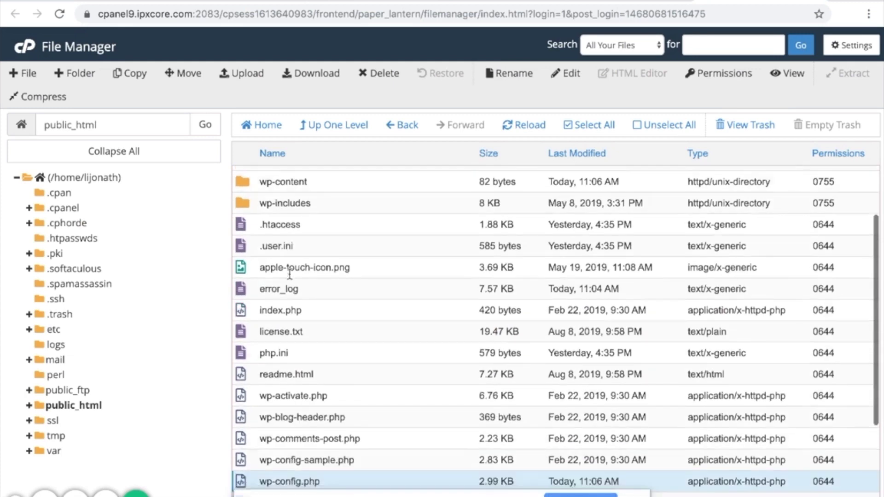
scroll(up, 3)
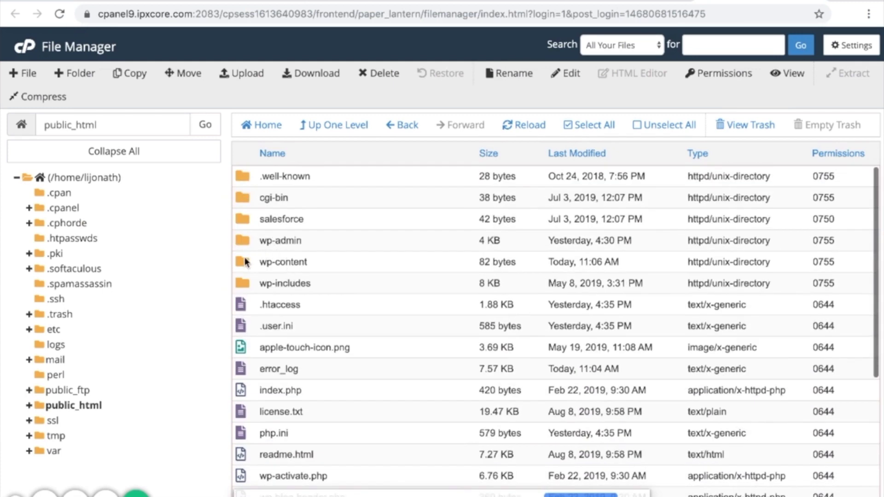
double_click(283, 262)
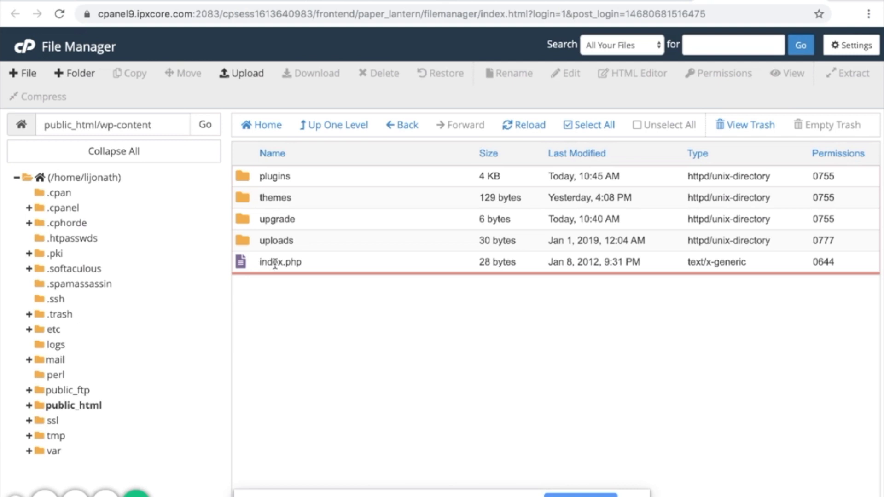
mouse_move(260, 299)
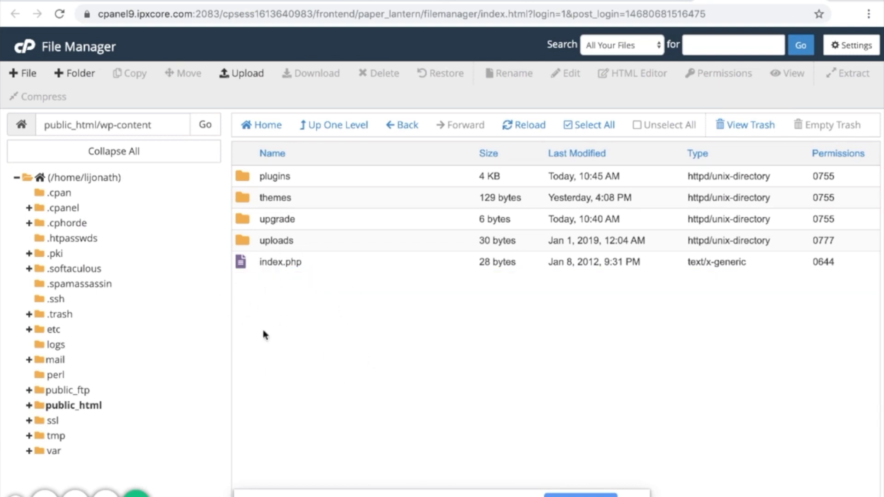
mouse_move(366, 329)
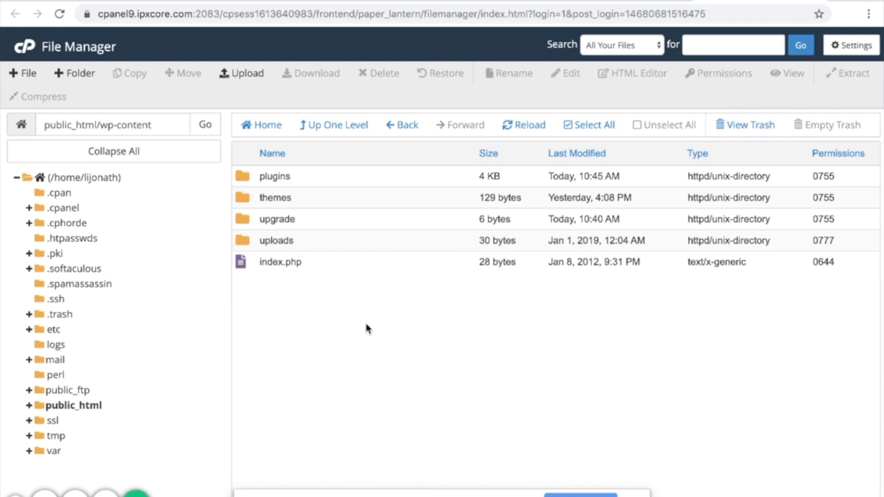
mouse_move(496, 5)
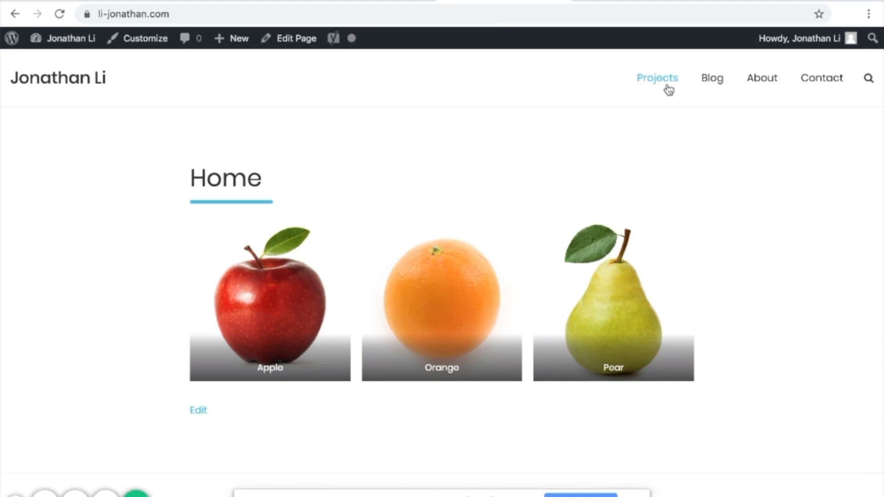
mouse_move(685, 111)
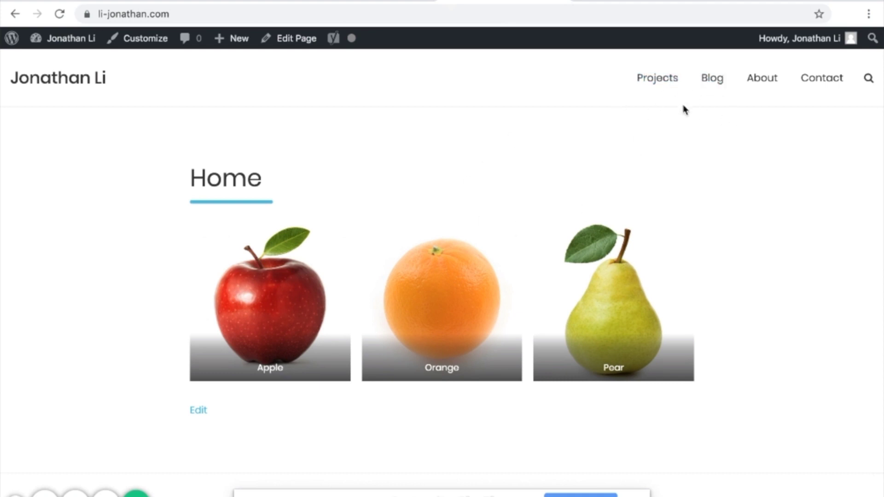
mouse_move(711, 78)
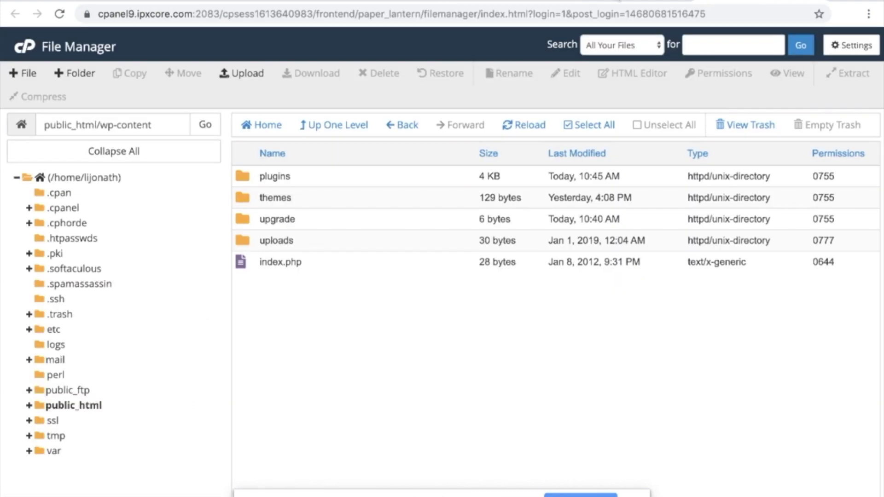
mouse_move(498, 2)
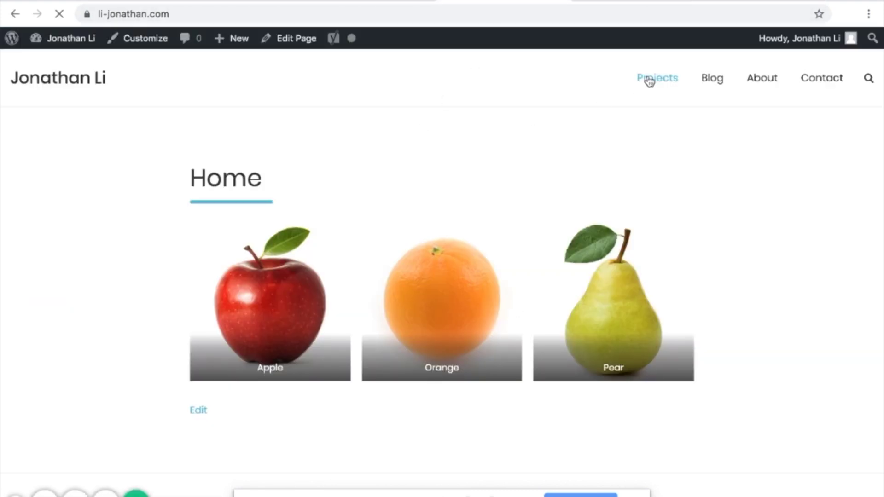
Load the Projects and Blog pages on li-jonathan.com
click(656, 77)
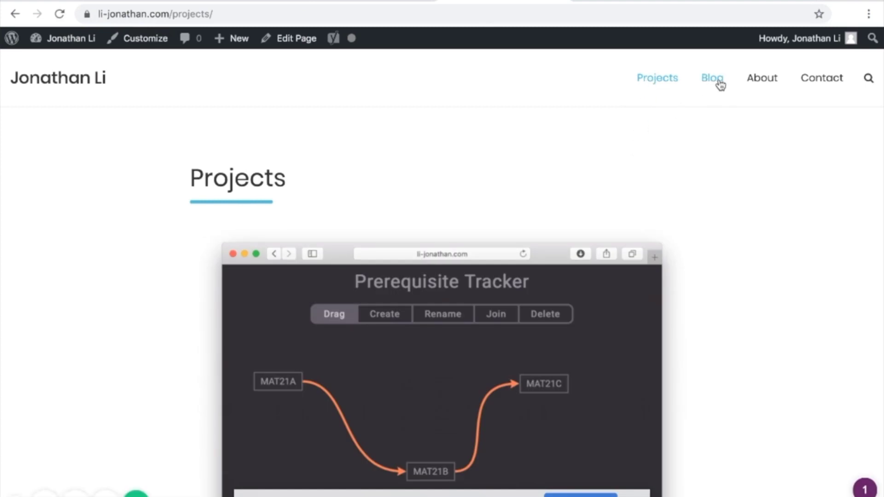
click(711, 78)
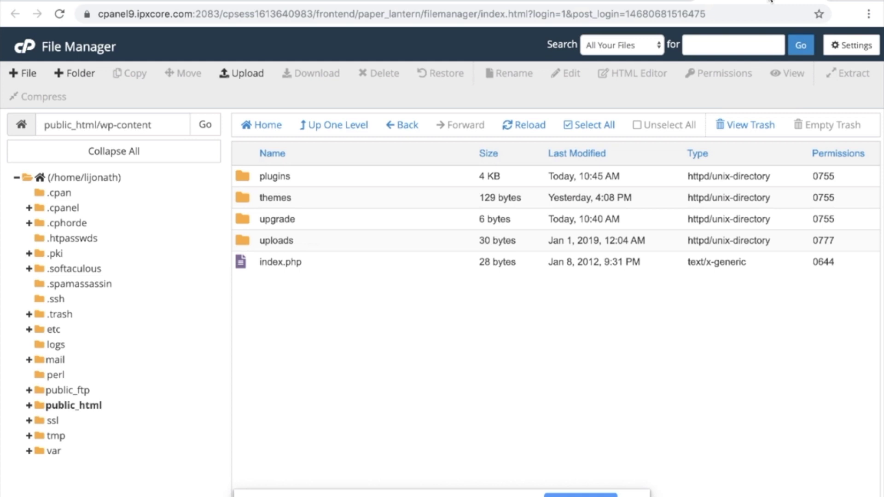
Go up to public_html and reopen wp-content to reveal debug.log
click(333, 124)
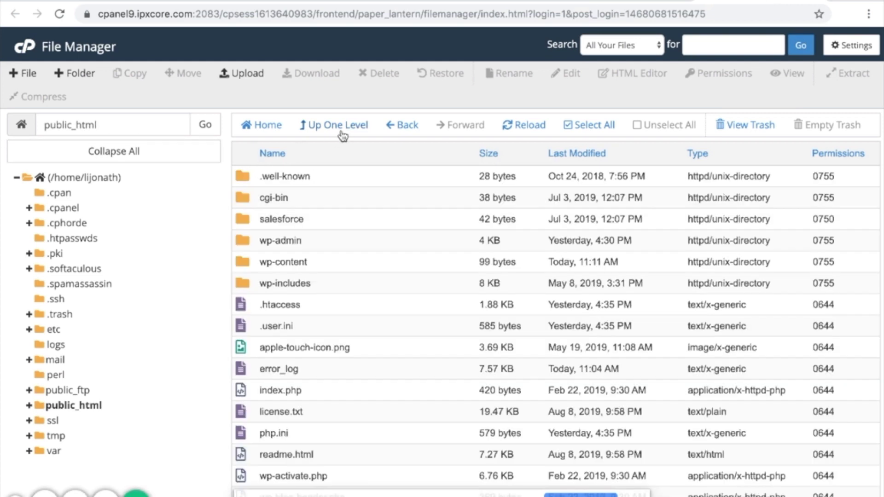
double_click(282, 261)
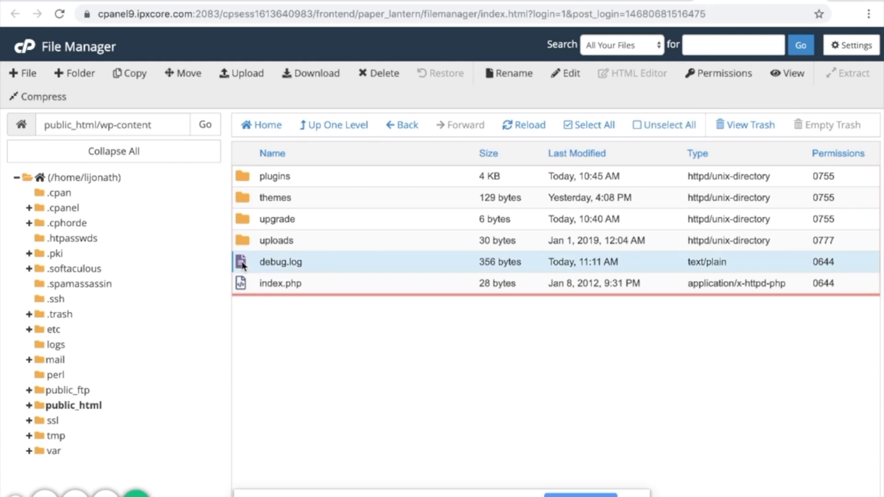
mouse_move(255, 263)
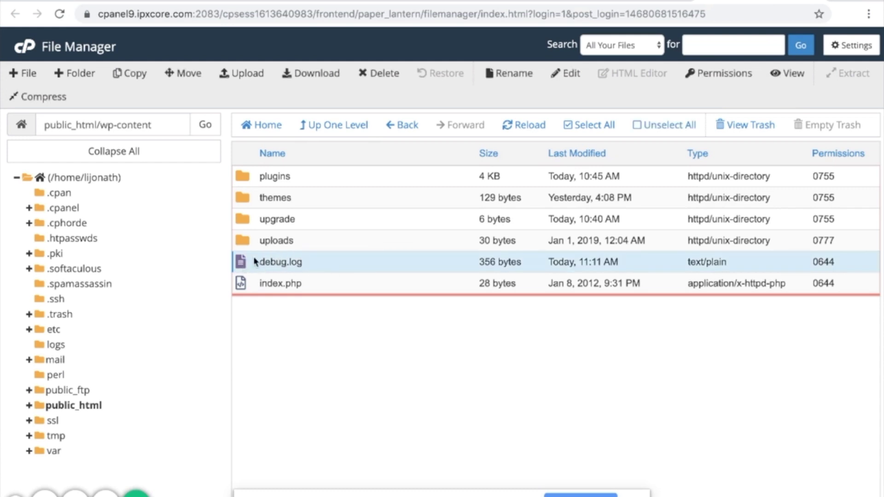
mouse_move(332, 264)
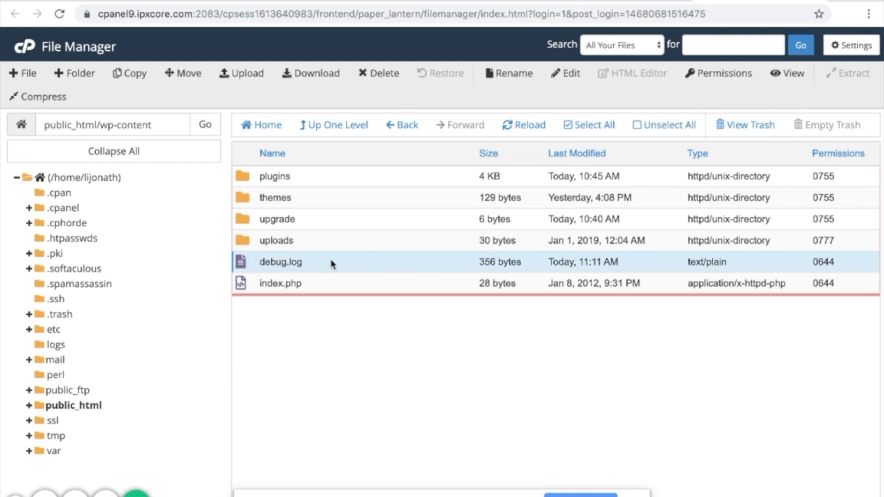
mouse_move(248, 267)
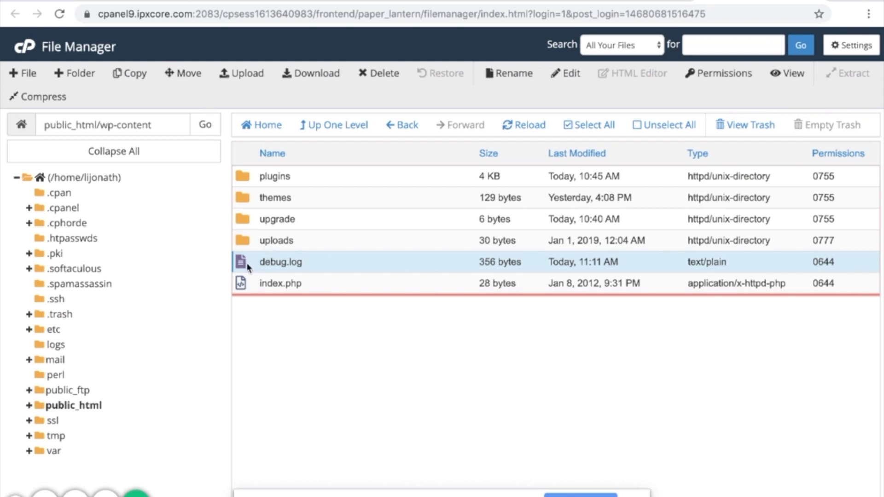
mouse_move(409, 201)
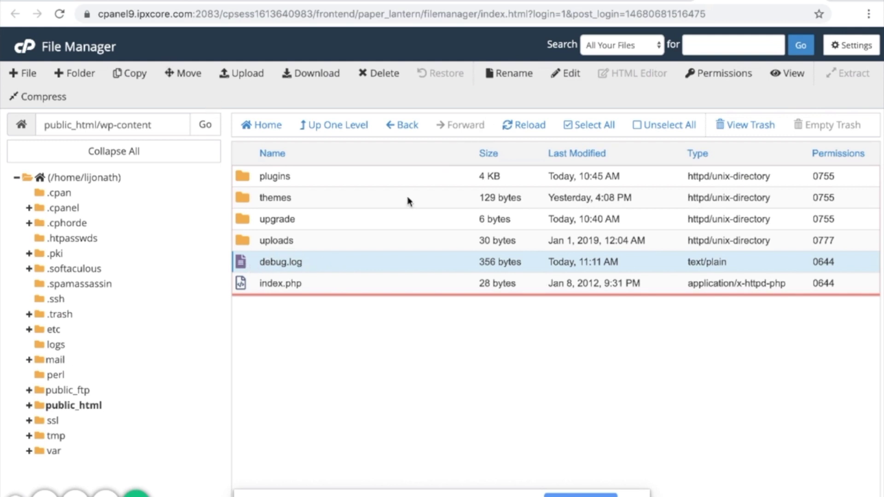
mouse_move(571, 73)
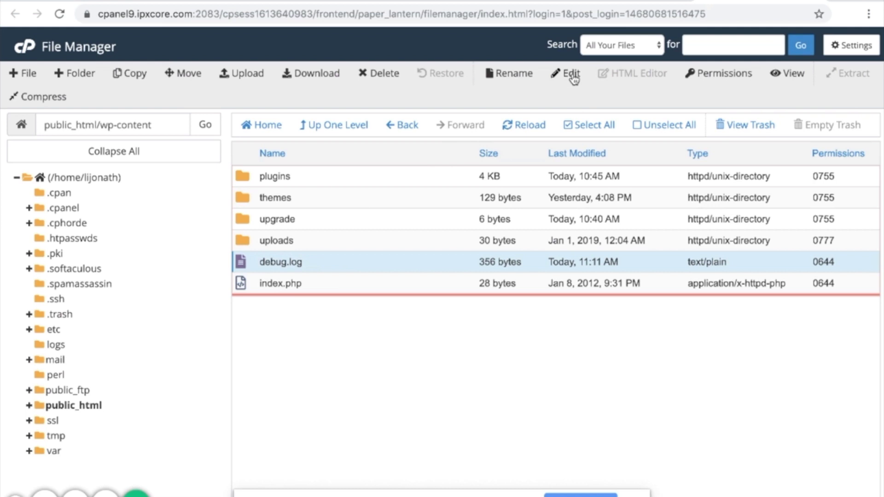
Open debug.log and read the ob_end_flush notices from functions.php line 4339
click(569, 73)
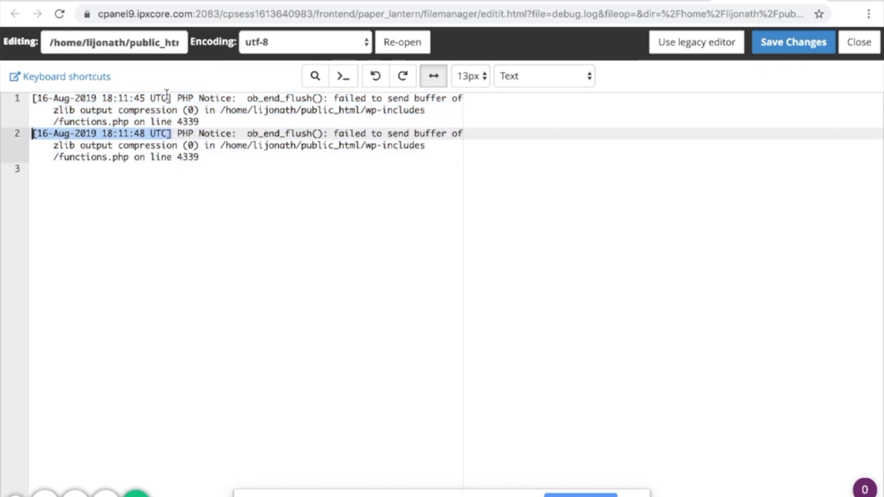
click(221, 146)
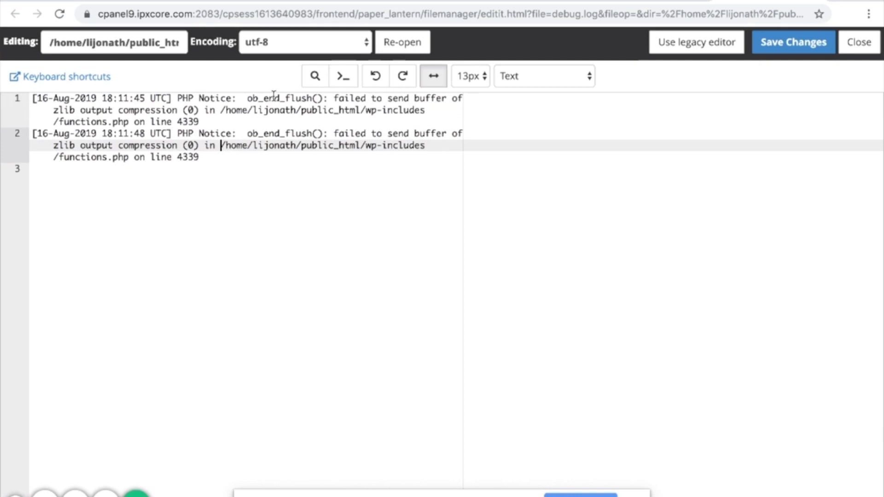
click(264, 98)
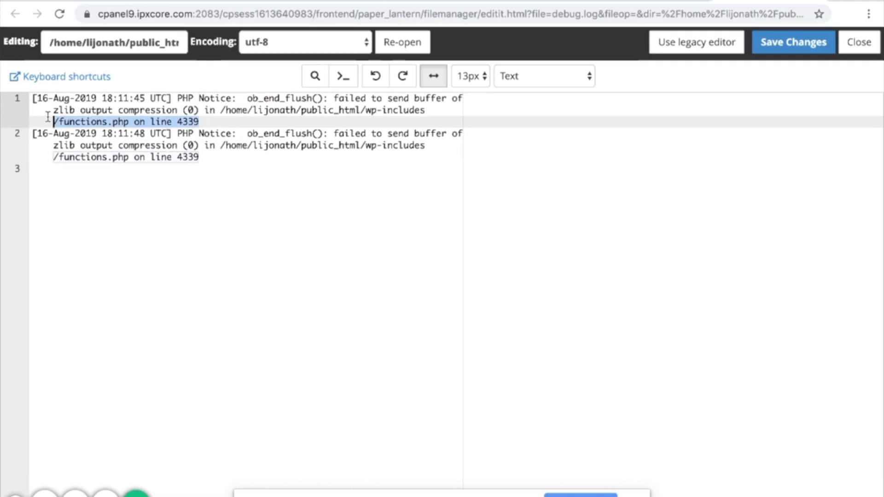
click(251, 169)
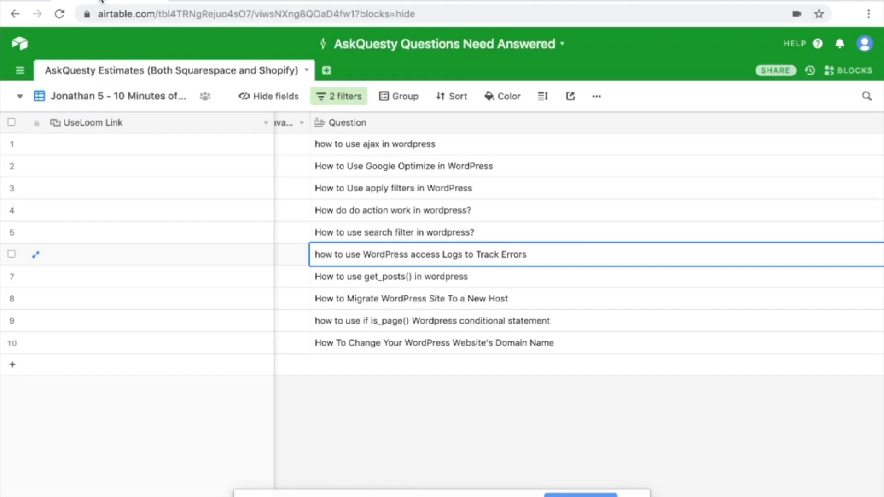
mouse_move(502, 415)
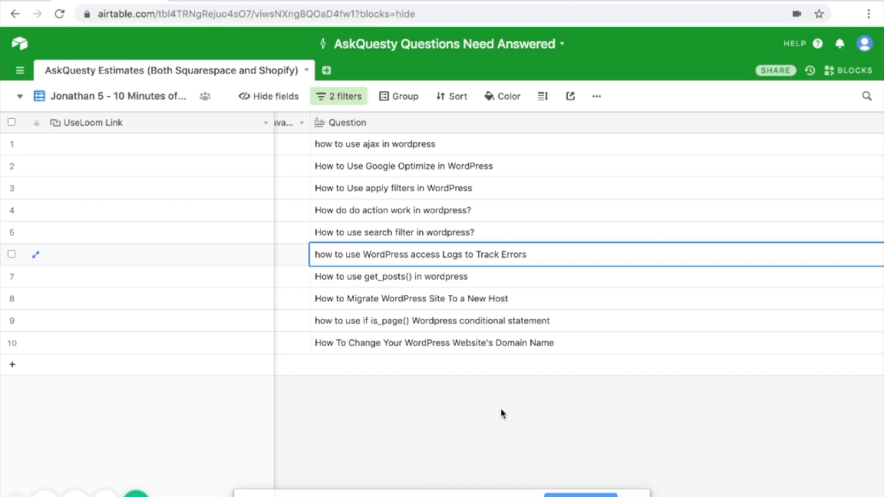